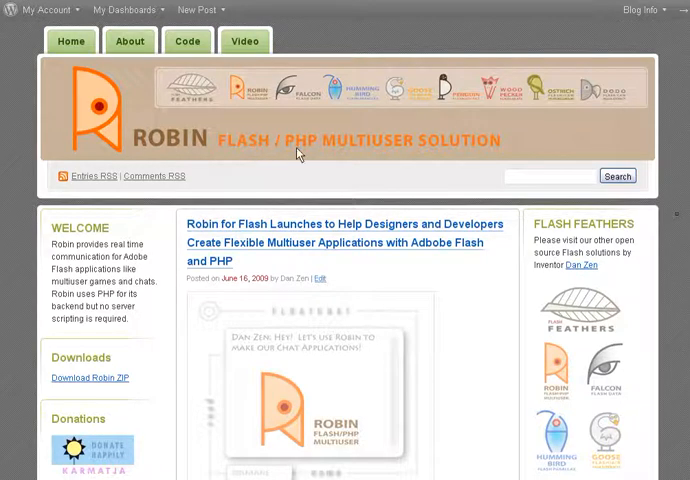
mouse_move(332, 152)
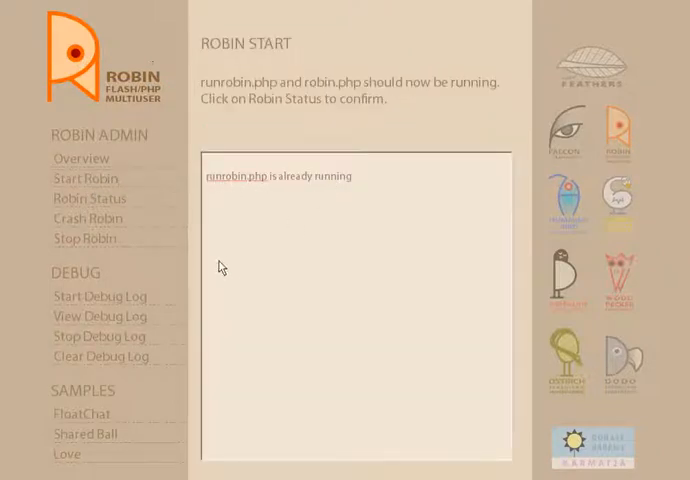
- Open Robin Status to confirm runrobin.php and robin.php are running
click(88, 198)
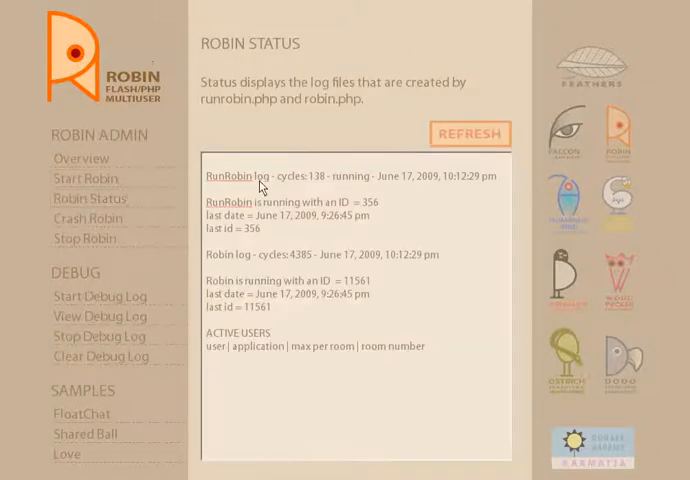
mouse_move(170, 330)
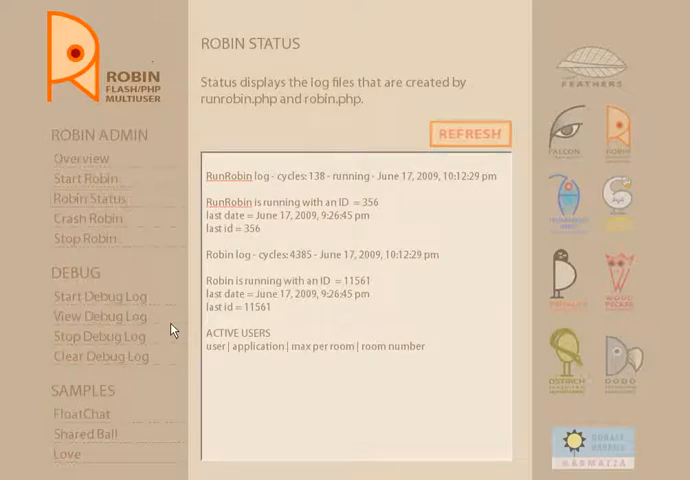
mouse_move(140, 267)
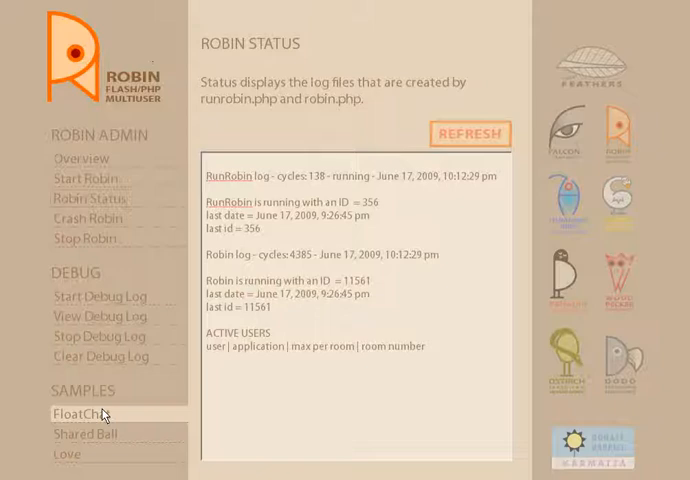
mouse_move(103, 414)
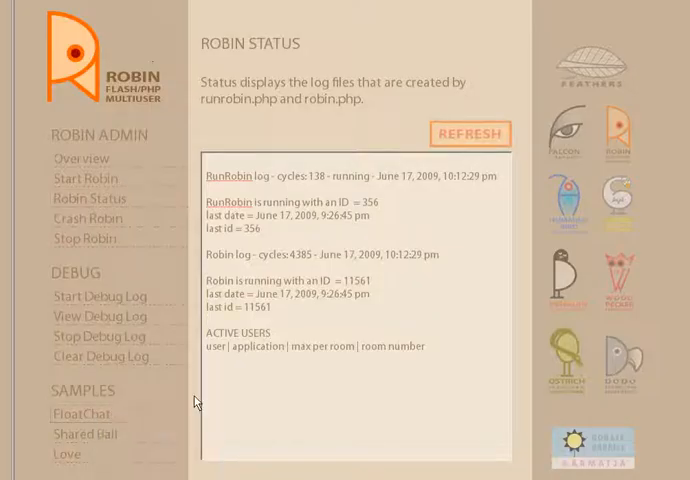
- Open the FloatChat sample, enter the name DAN ZEN, and submit a Hello message
click(81, 413)
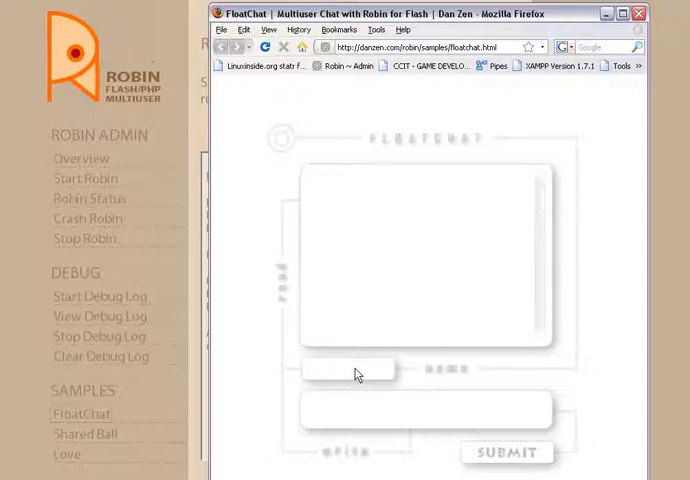
text(DAN ZEN)
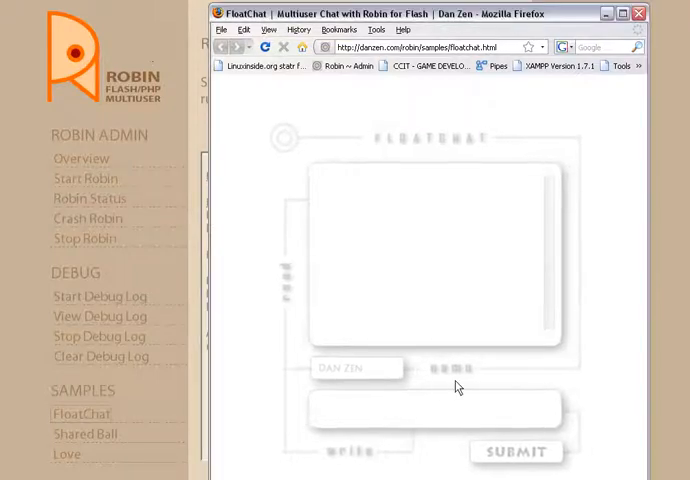
text(HELLH)
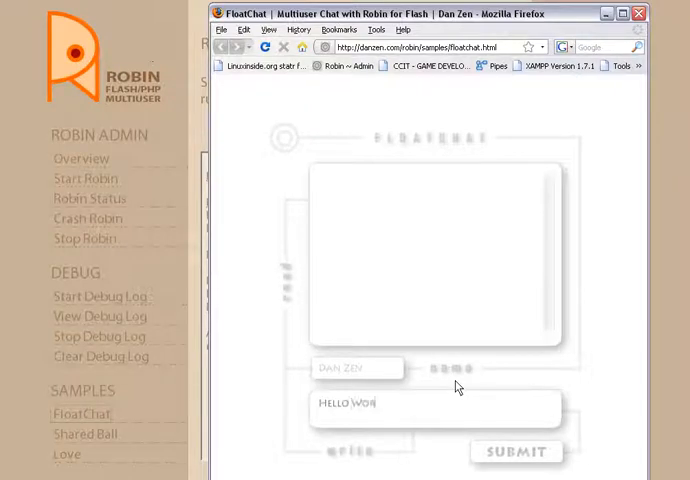
text(LD)
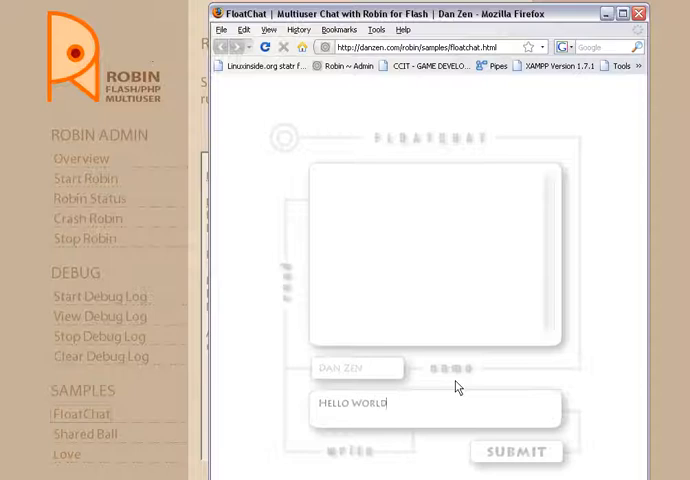
key(Backspace)
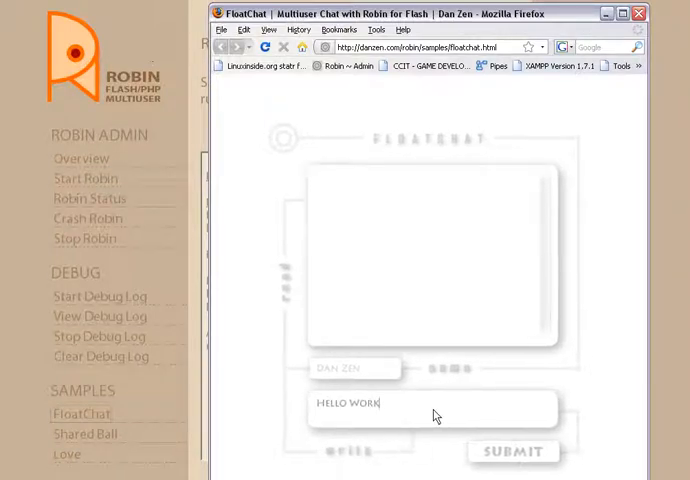
click(513, 451)
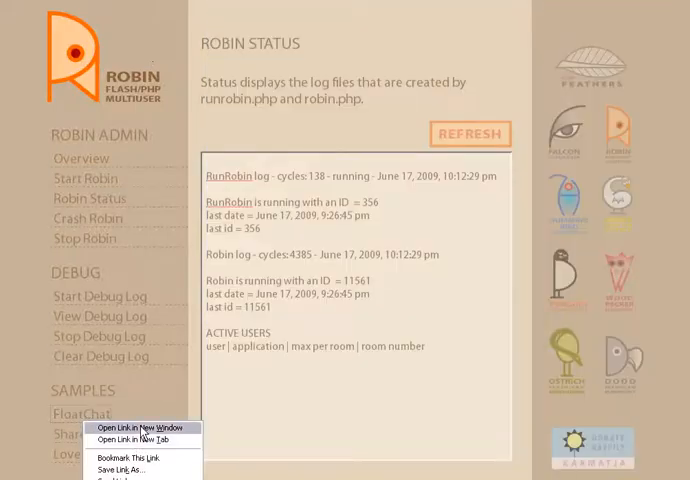
- Open FloatChat in a second window and post 'Hello' as Audience
click(141, 427)
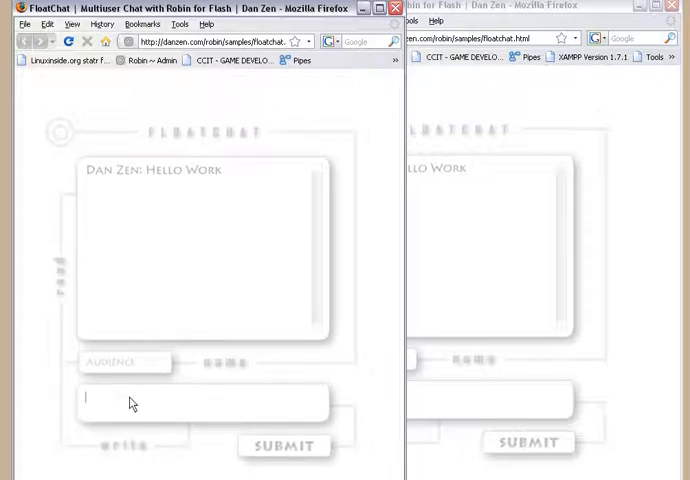
text(Hello)
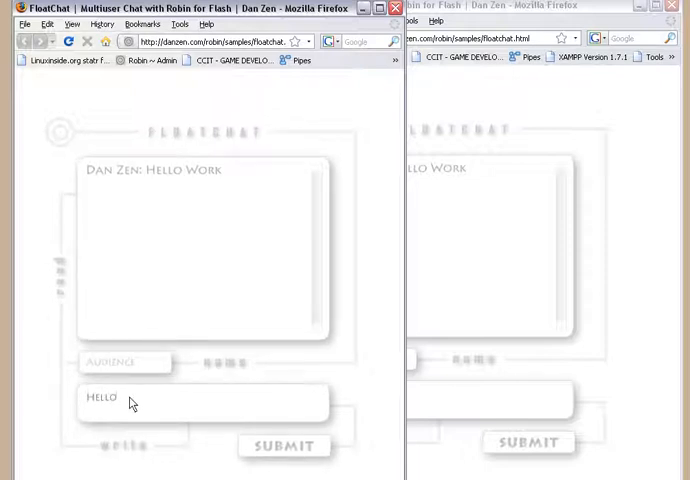
click(285, 445)
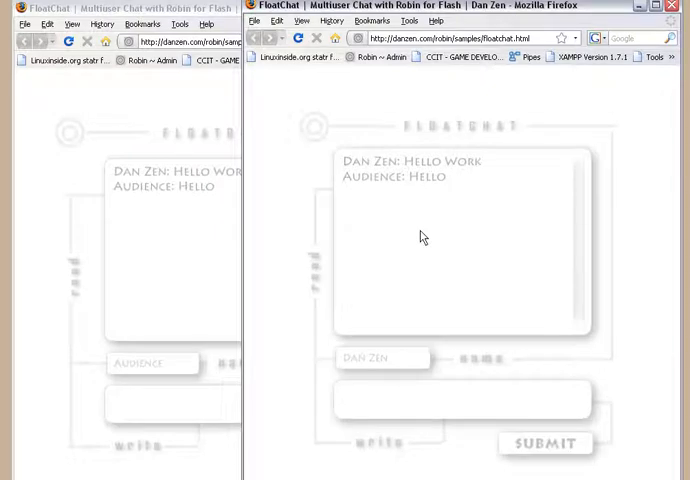
- Close the Dan Zen FloatChat window, keeping the Audience window open
click(455, 398)
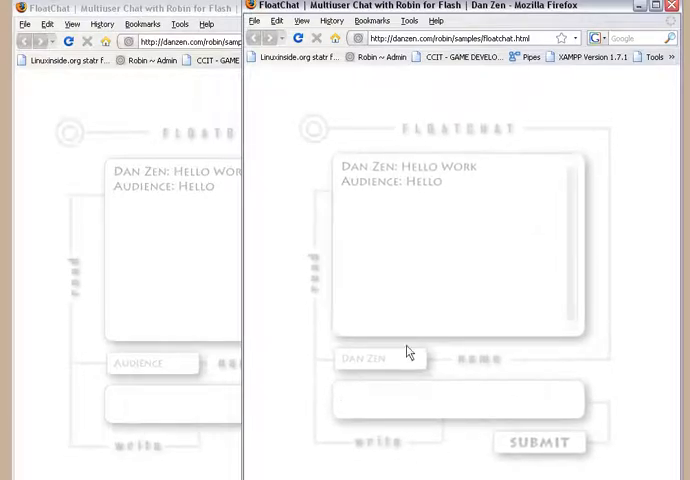
click(450, 393)
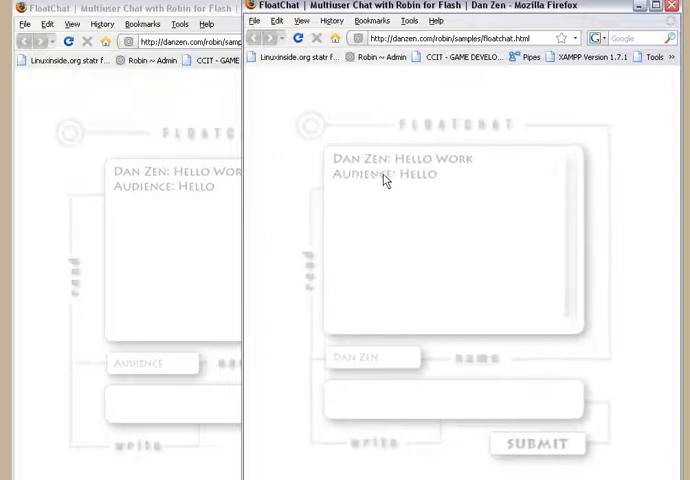
click(450, 392)
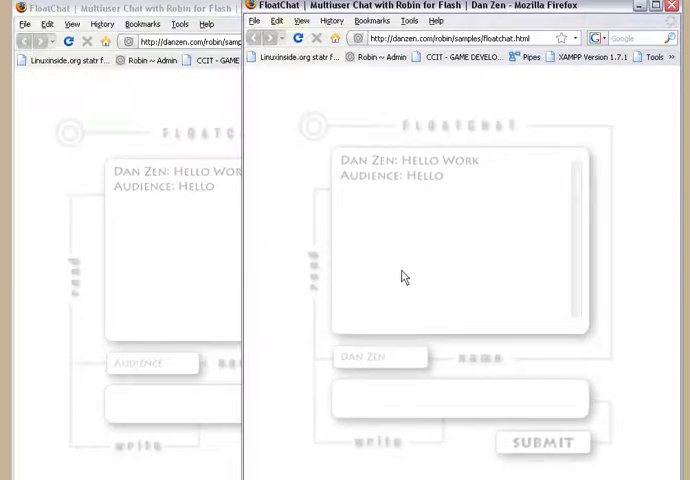
click(455, 393)
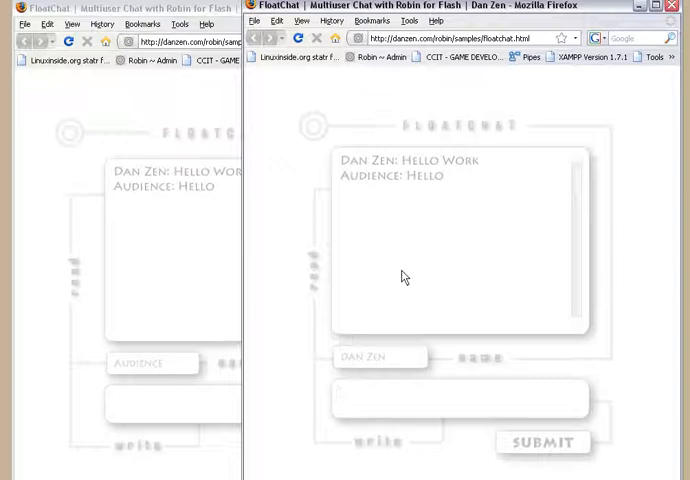
click(450, 393)
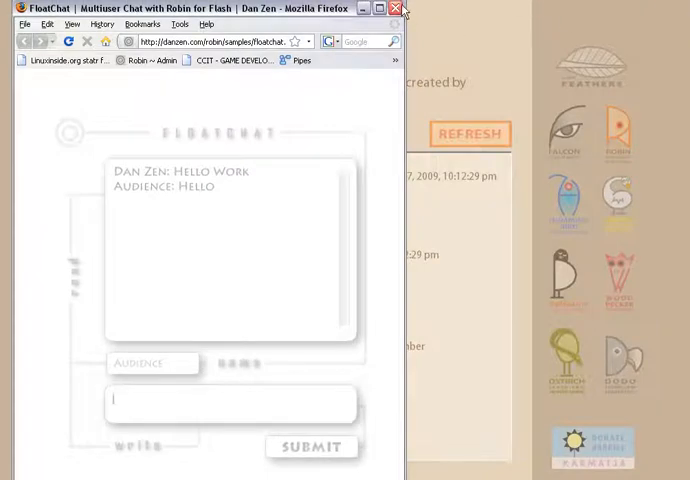
- Close the FloatChat window, then open Shared Ball in a new window and close it
click(397, 9)
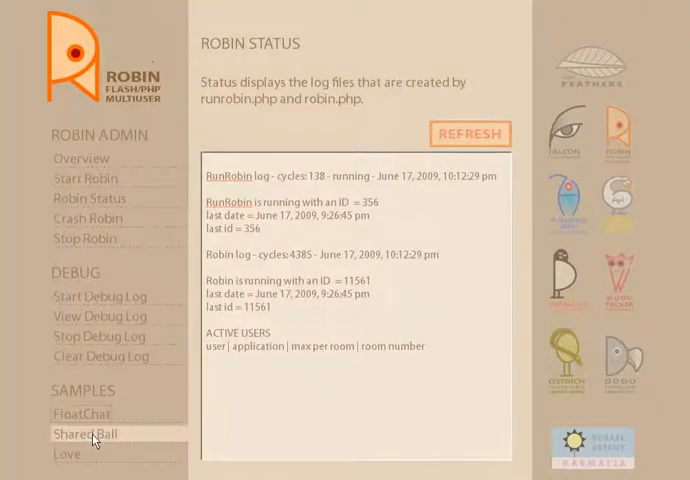
right_click(85, 433)
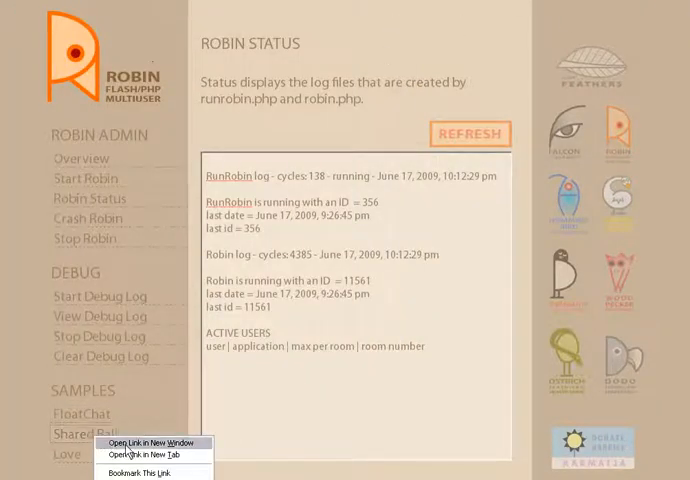
click(151, 443)
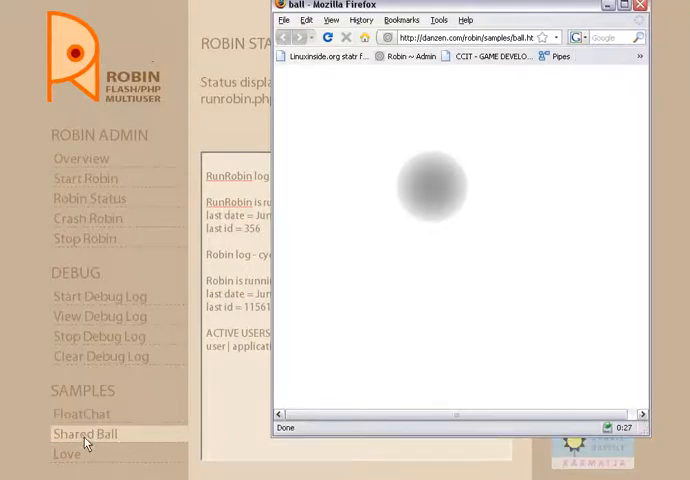
right_click(84, 433)
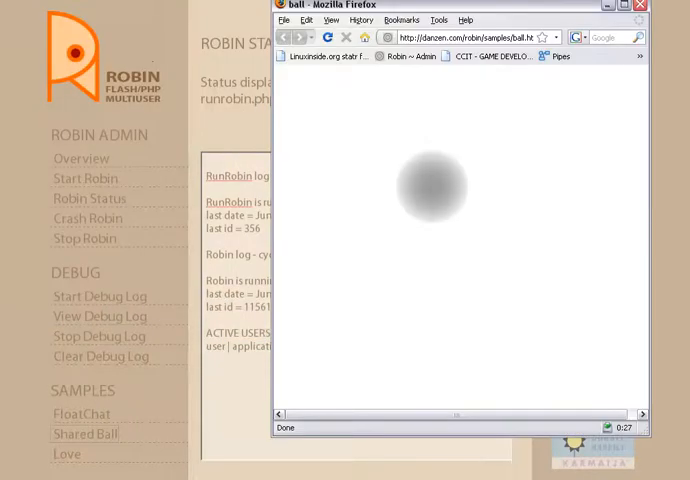
click(639, 6)
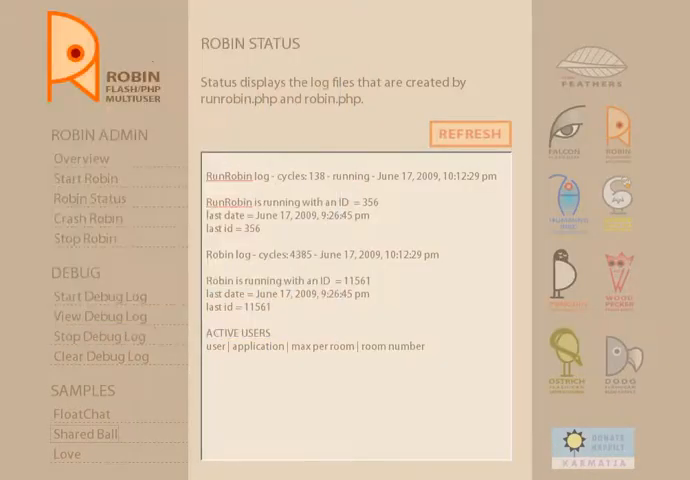
click(83, 434)
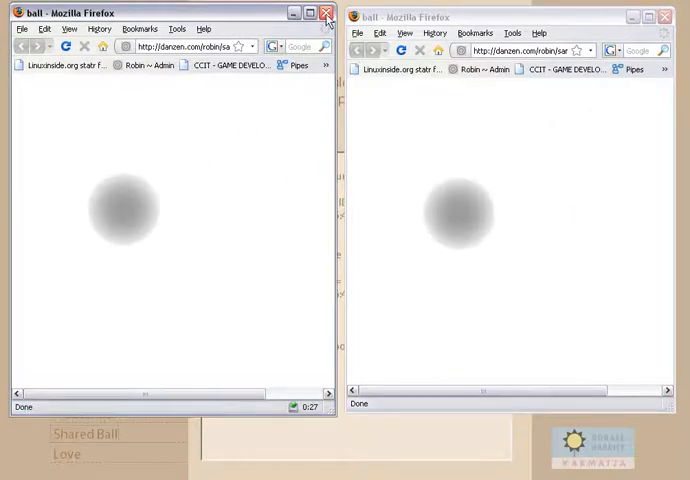
mouse_move(326, 12)
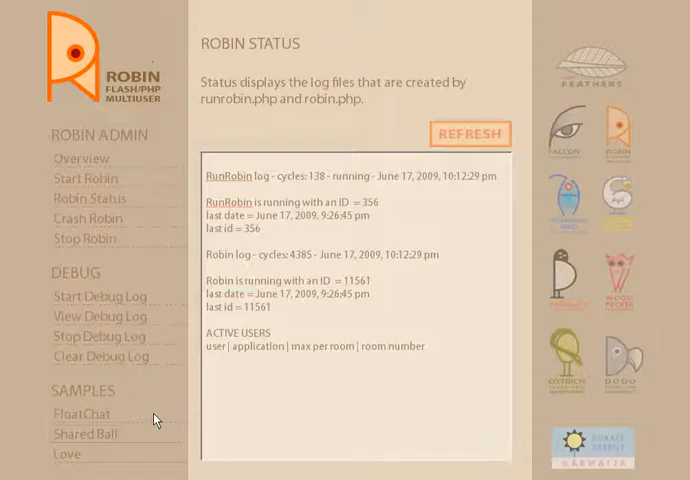
- Open the Love sample (Happy 16th Anniversary) in a new Firefox window
right_click(65, 454)
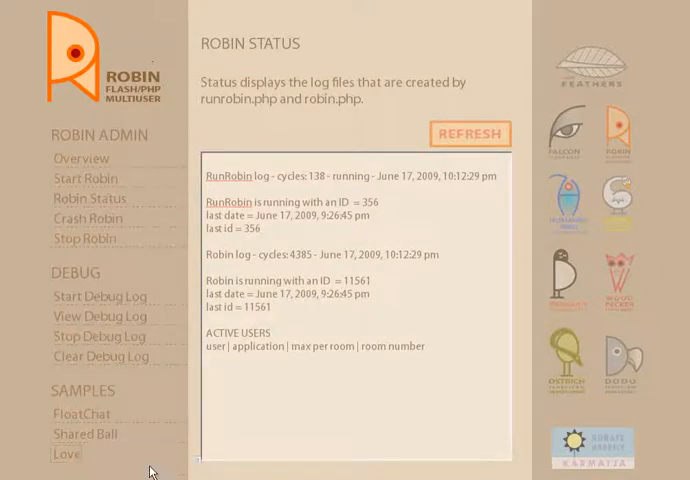
click(66, 454)
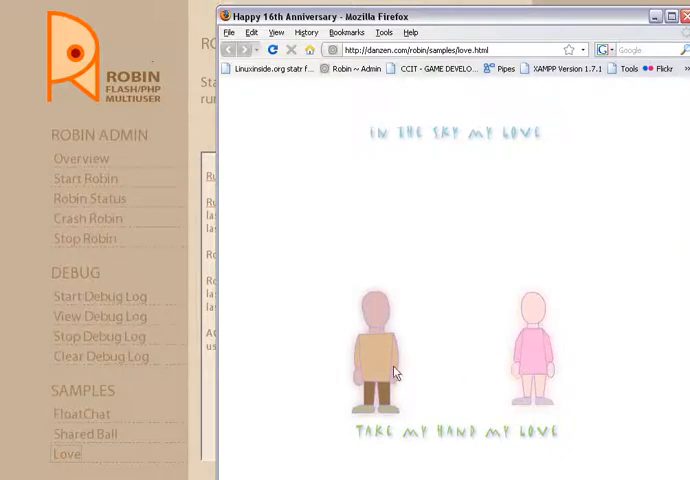
right_click(66, 453)
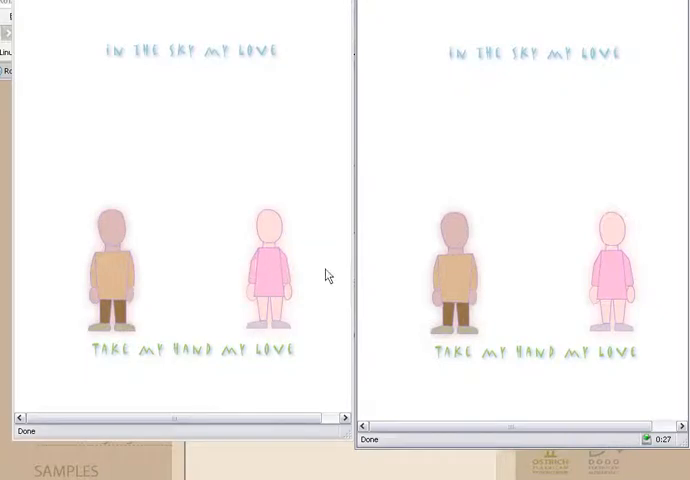
mouse_move(456, 285)
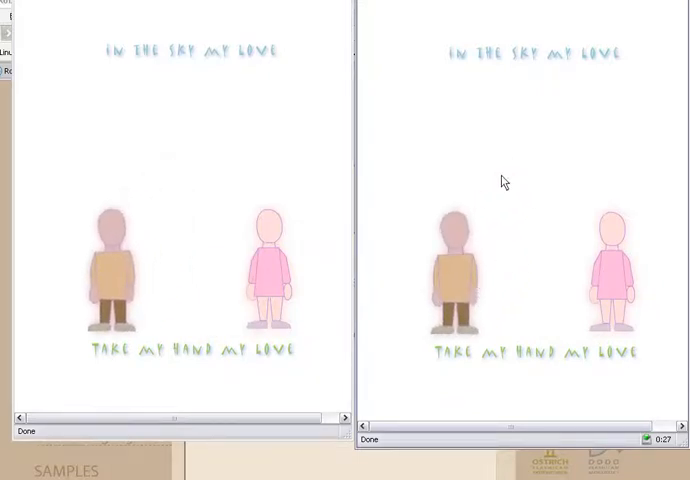
mouse_move(551, 215)
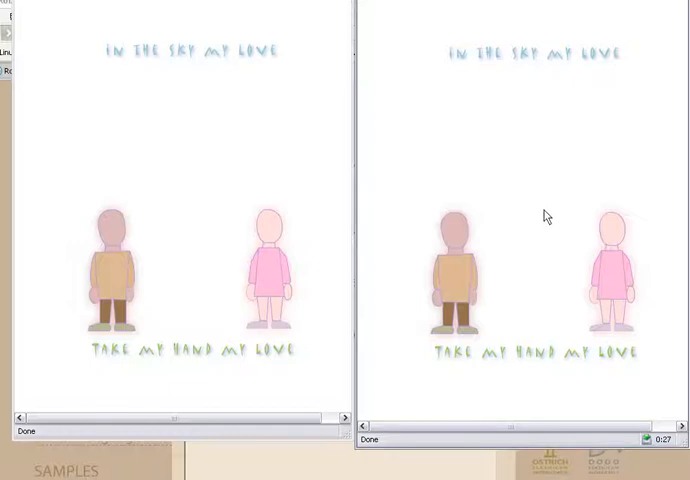
mouse_move(533, 217)
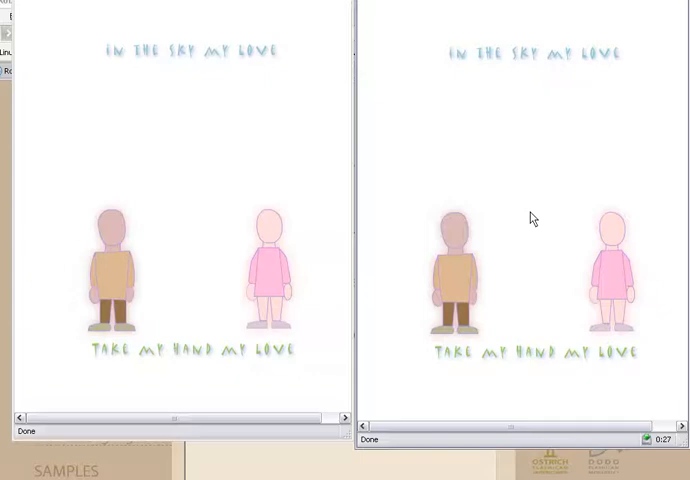
mouse_move(627, 27)
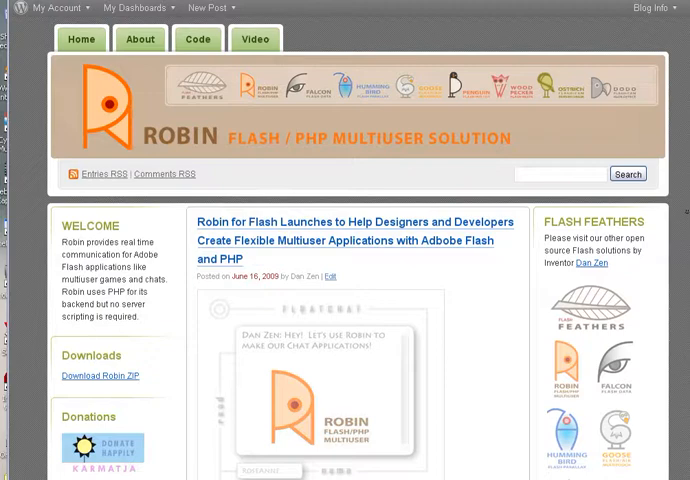
- Scroll the blog post down to the FEATURES list and Robin architecture diagram
scroll(down, 3)
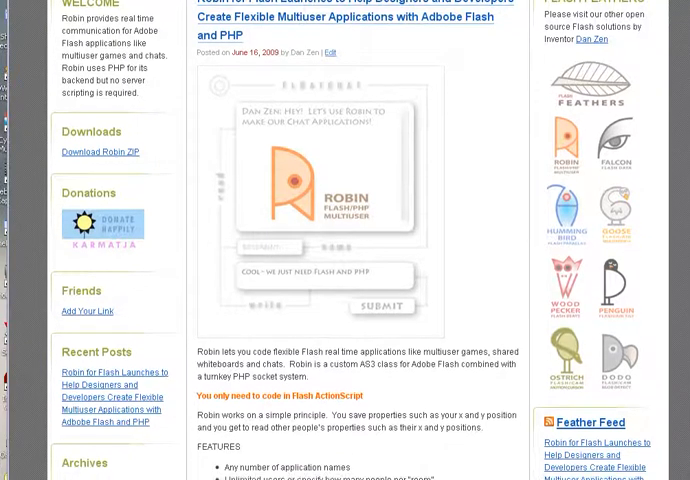
scroll(down, 3)
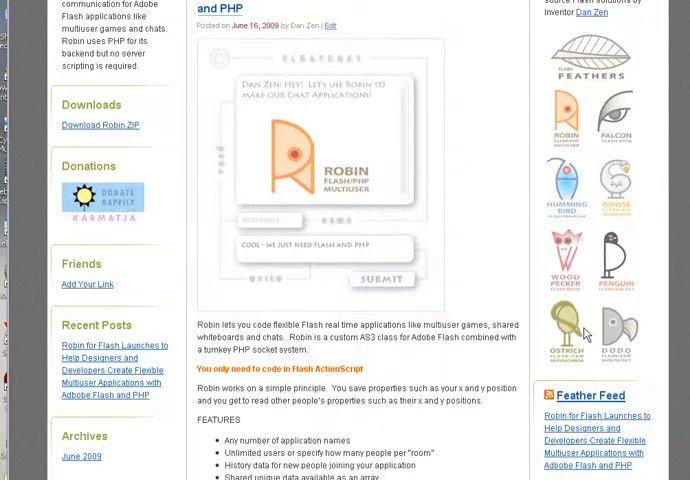
scroll(down, 3)
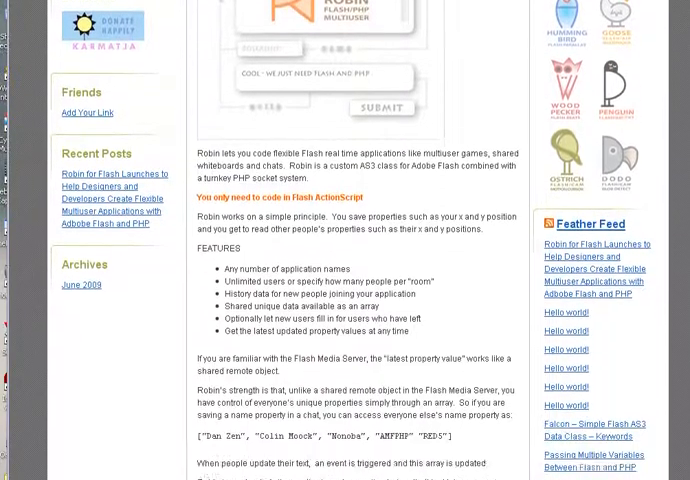
scroll(down, 3)
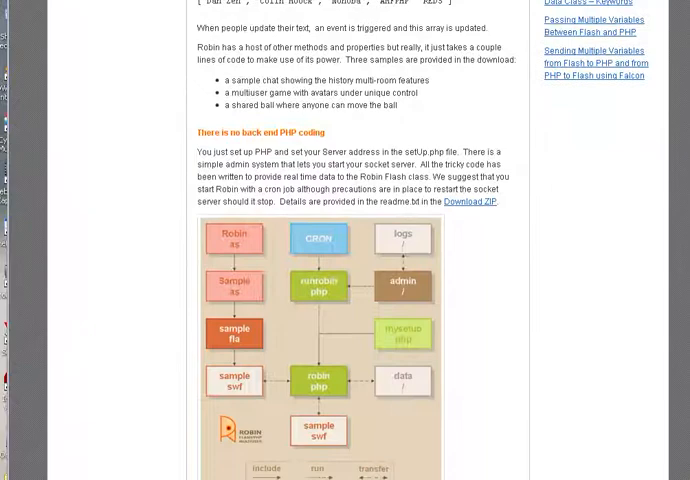
scroll(down, 3)
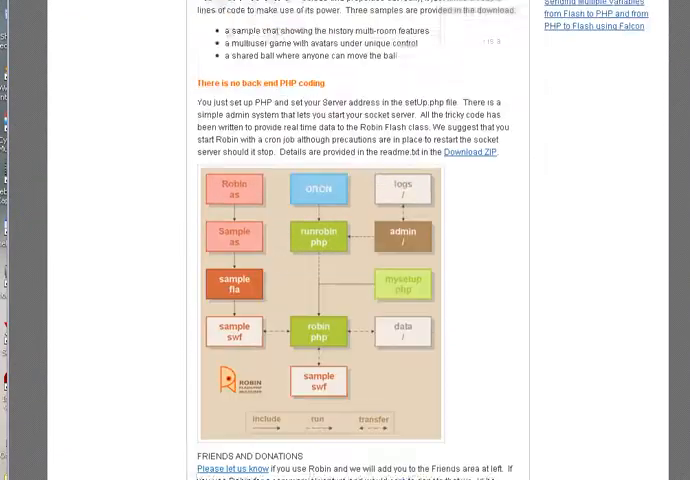